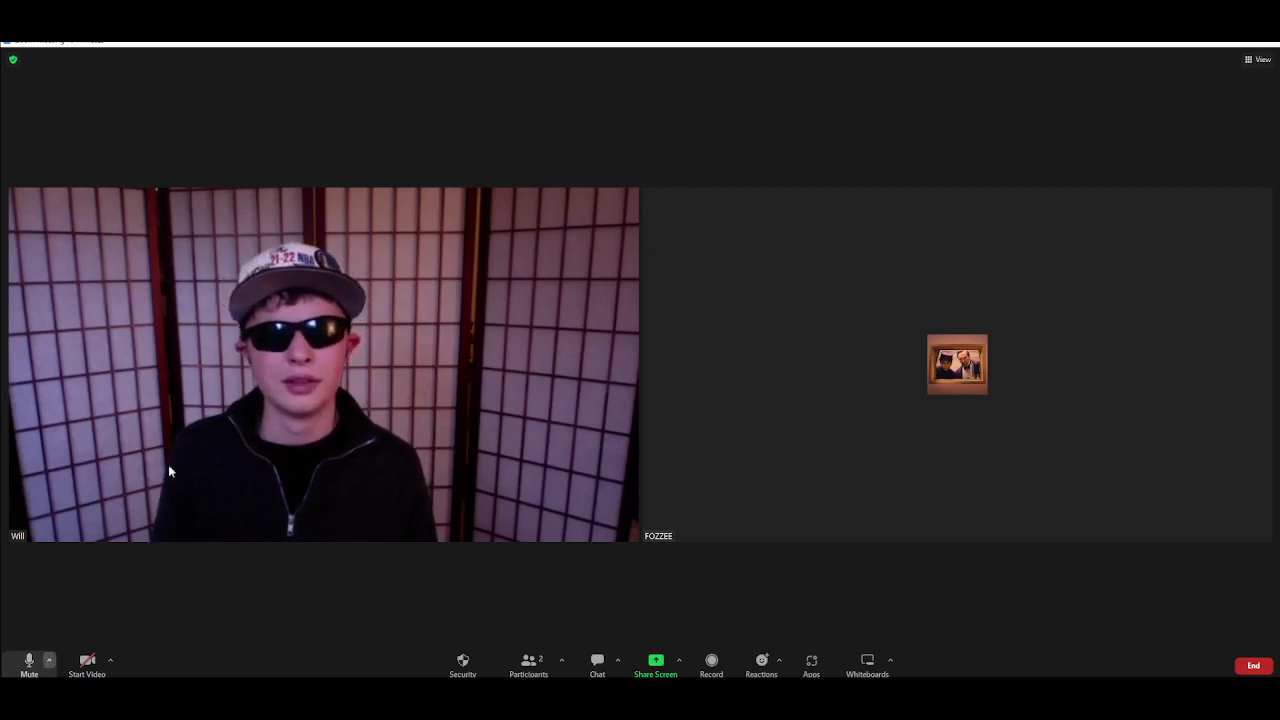
pyautogui.moveTo(196, 456)
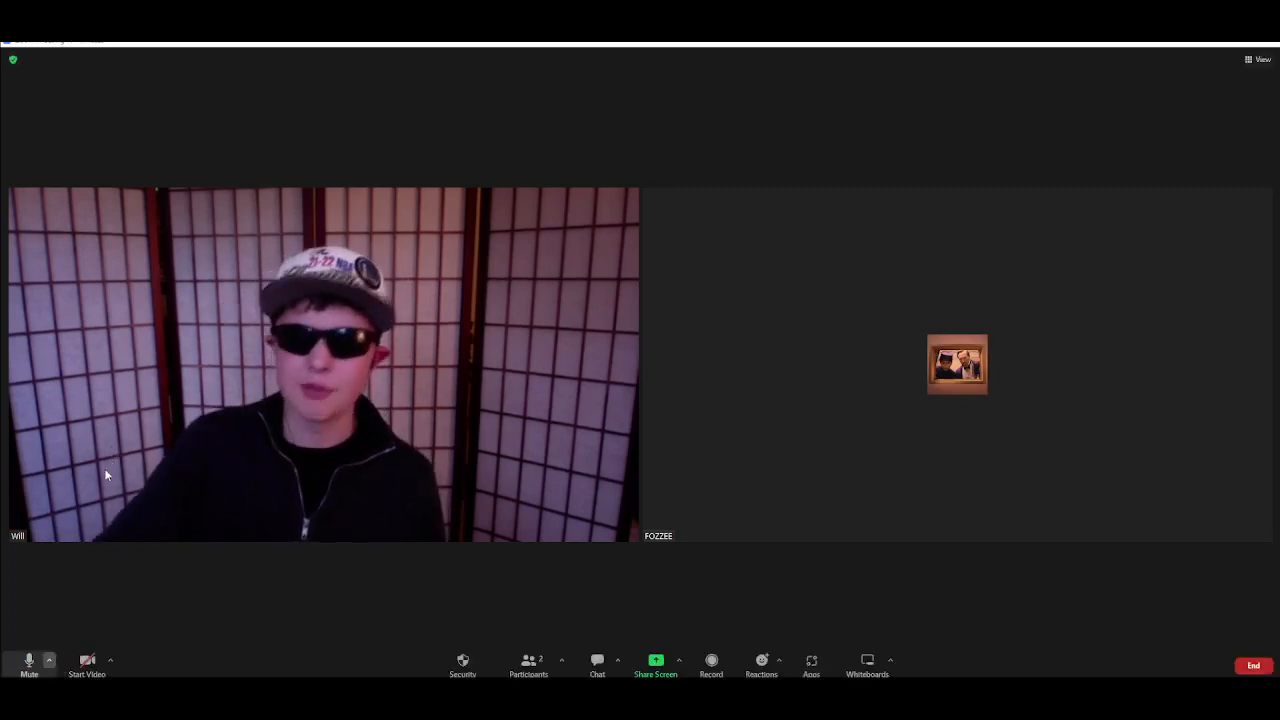
pyautogui.moveTo(188, 456)
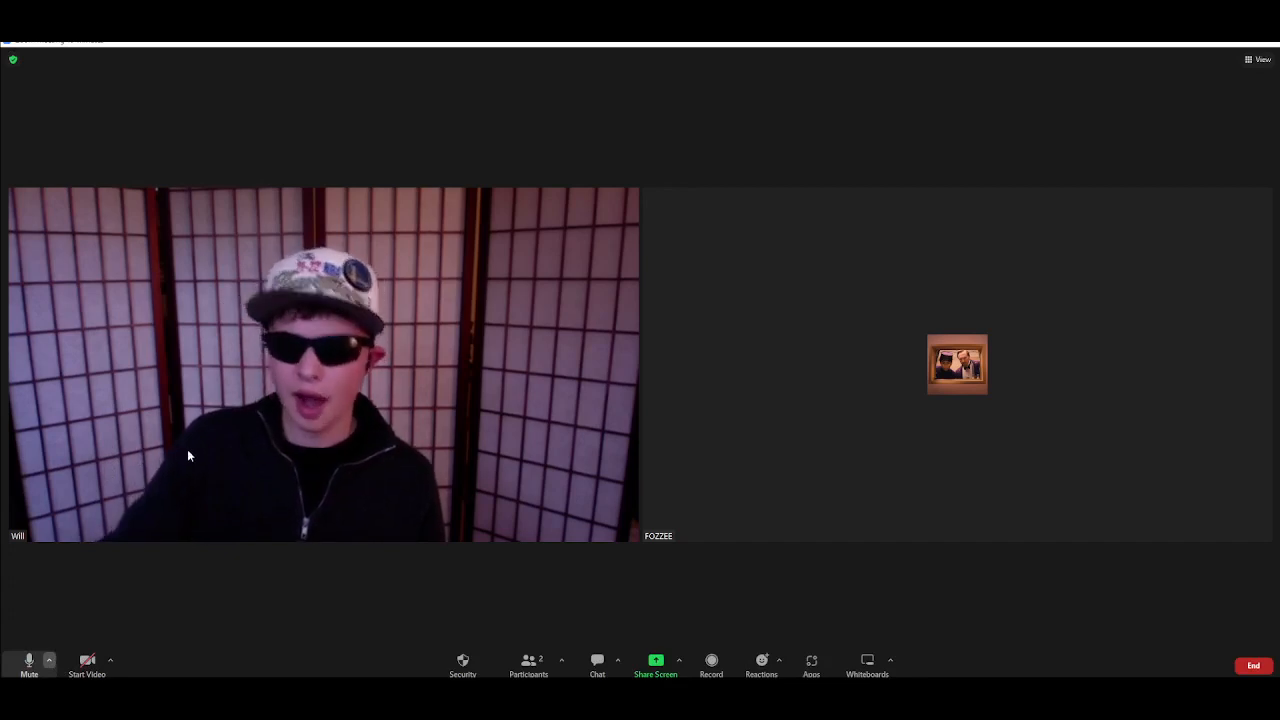